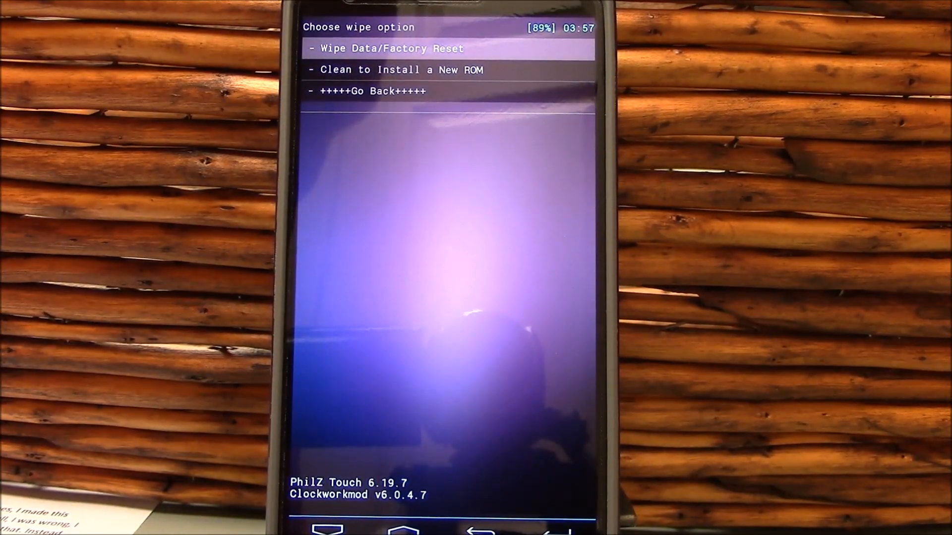
Run 'Clean to Install a New ROM' to wipe data, cache and system
{"action": "left_click", "coordinate": [400, 69]}
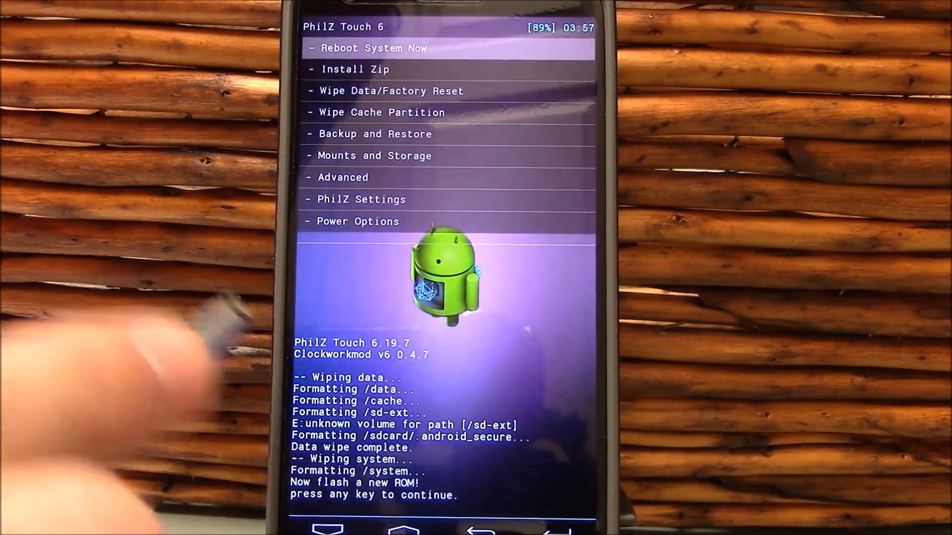
Launch the CloudyG3 ROM zip from /sdcard via Install Zip
{"action": "left_click", "coordinate": [355, 68]}
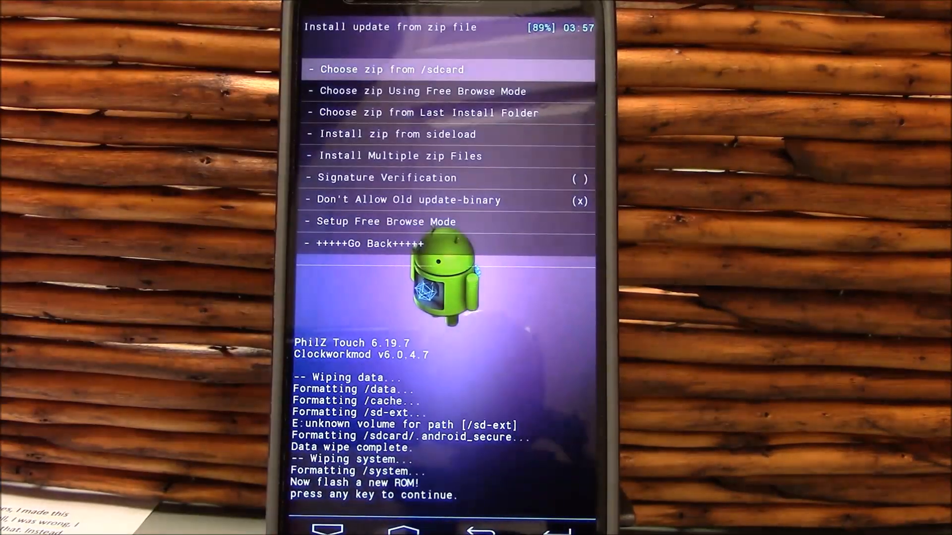
{"action": "left_click", "coordinate": [389, 70]}
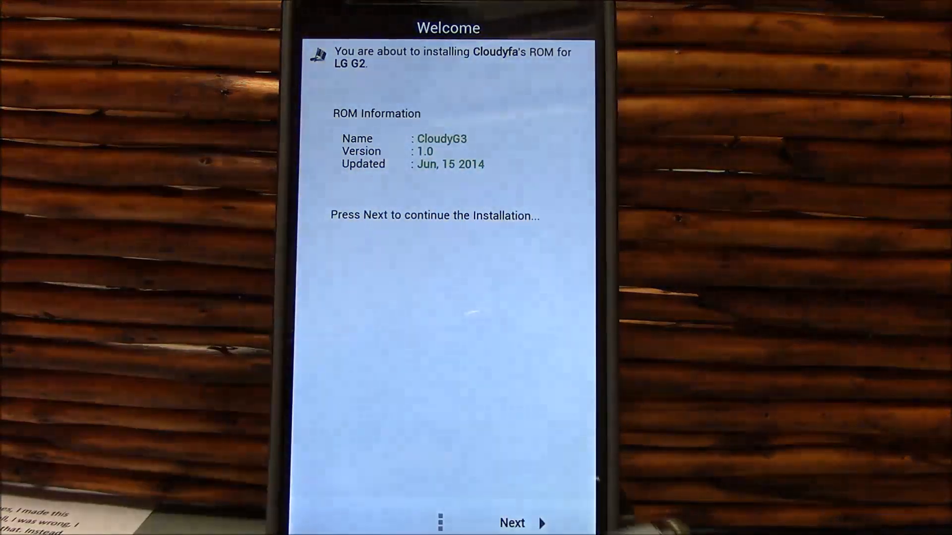
Pass the welcome screen and choose the D800 AT&T model as device variant
{"action": "left_click", "coordinate": [512, 524]}
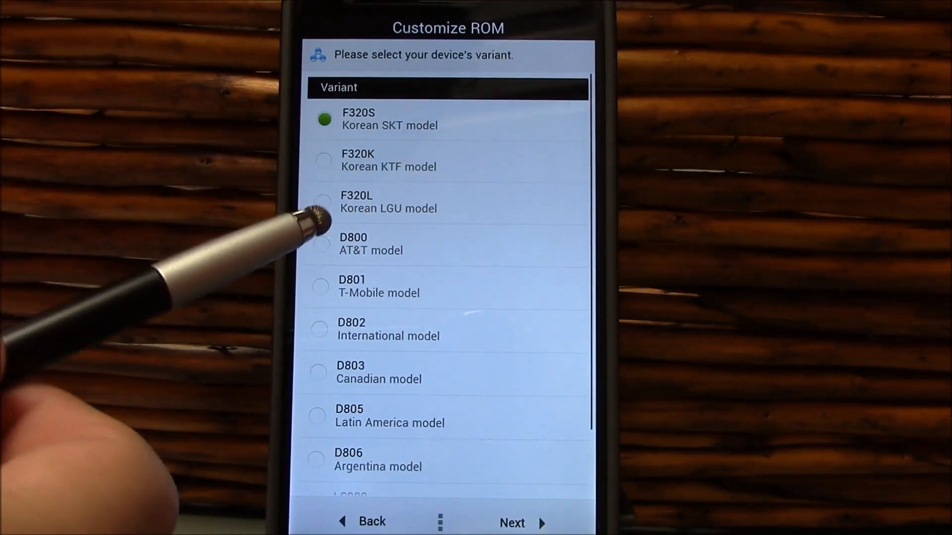
{"action": "left_click", "coordinate": [322, 244]}
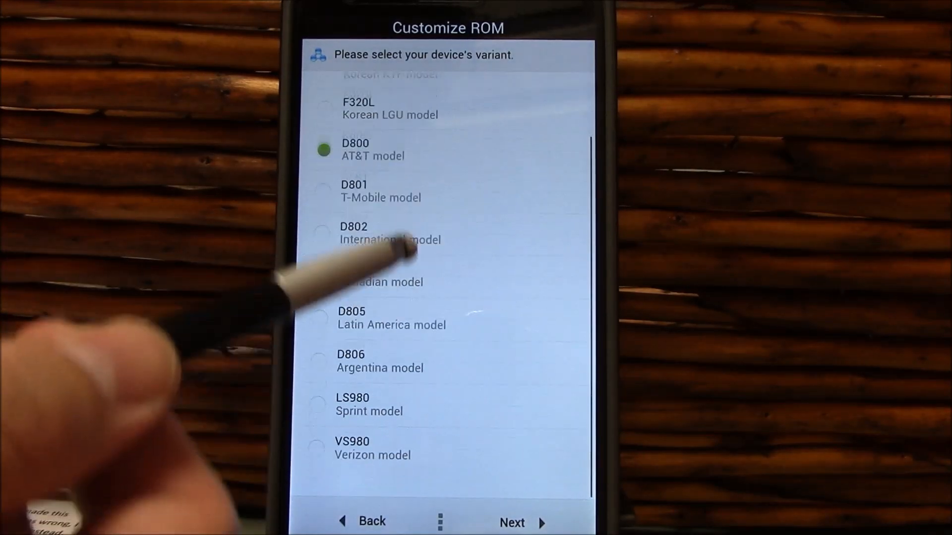
{"action": "scroll", "scroll_direction": "up", "scroll_amount": 3}
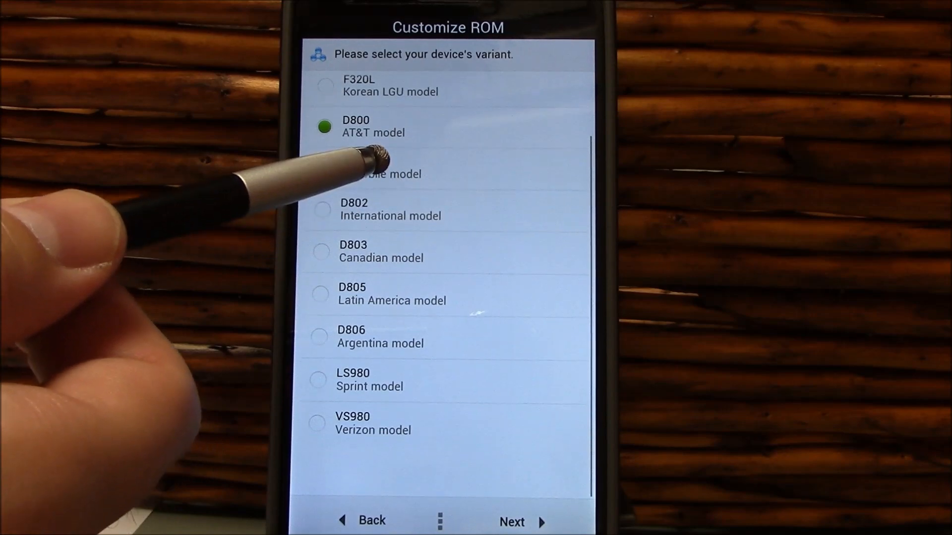
{"action": "scroll", "scroll_direction": "down", "scroll_amount": 3}
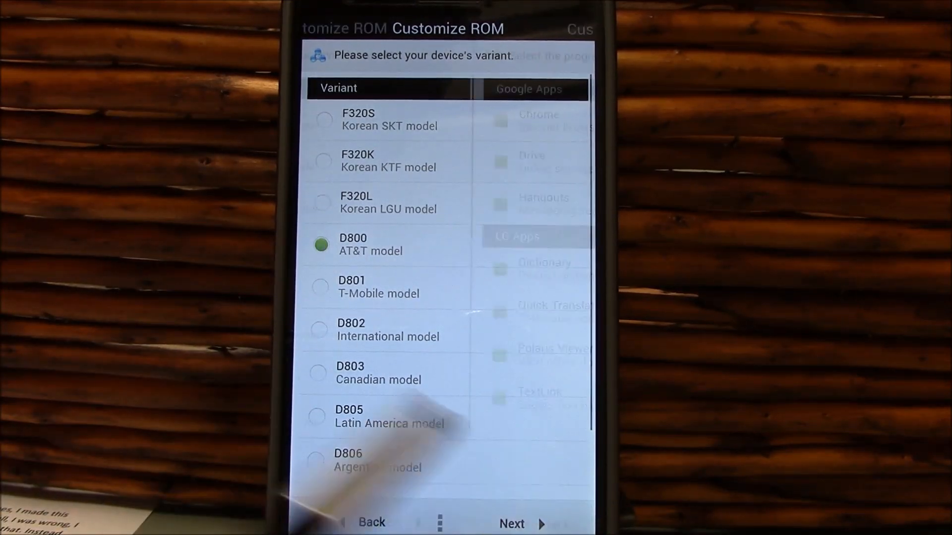
Keep all Google and LG apps selected and start the CloudyG3 installation
{"action": "left_click", "coordinate": [511, 523]}
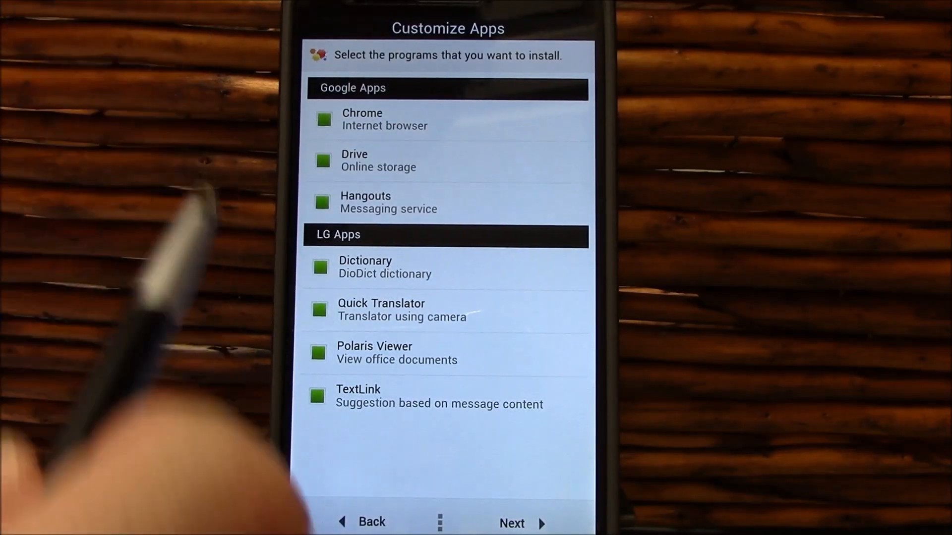
{"action": "left_click", "coordinate": [512, 522]}
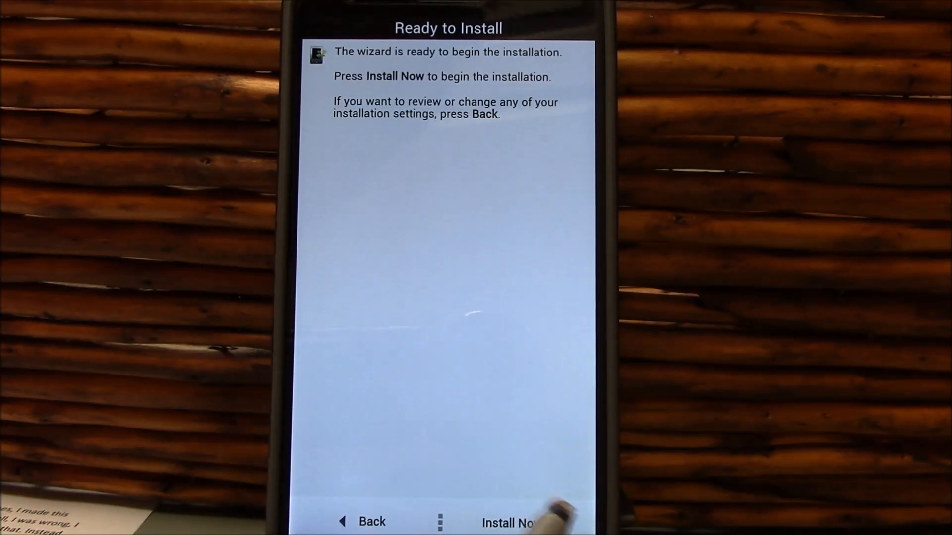
{"action": "left_click", "coordinate": [507, 522]}
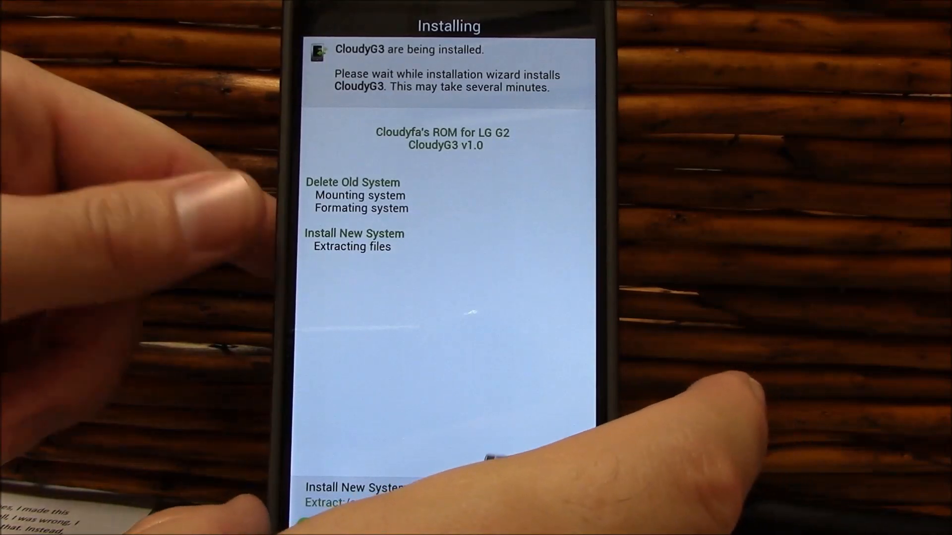